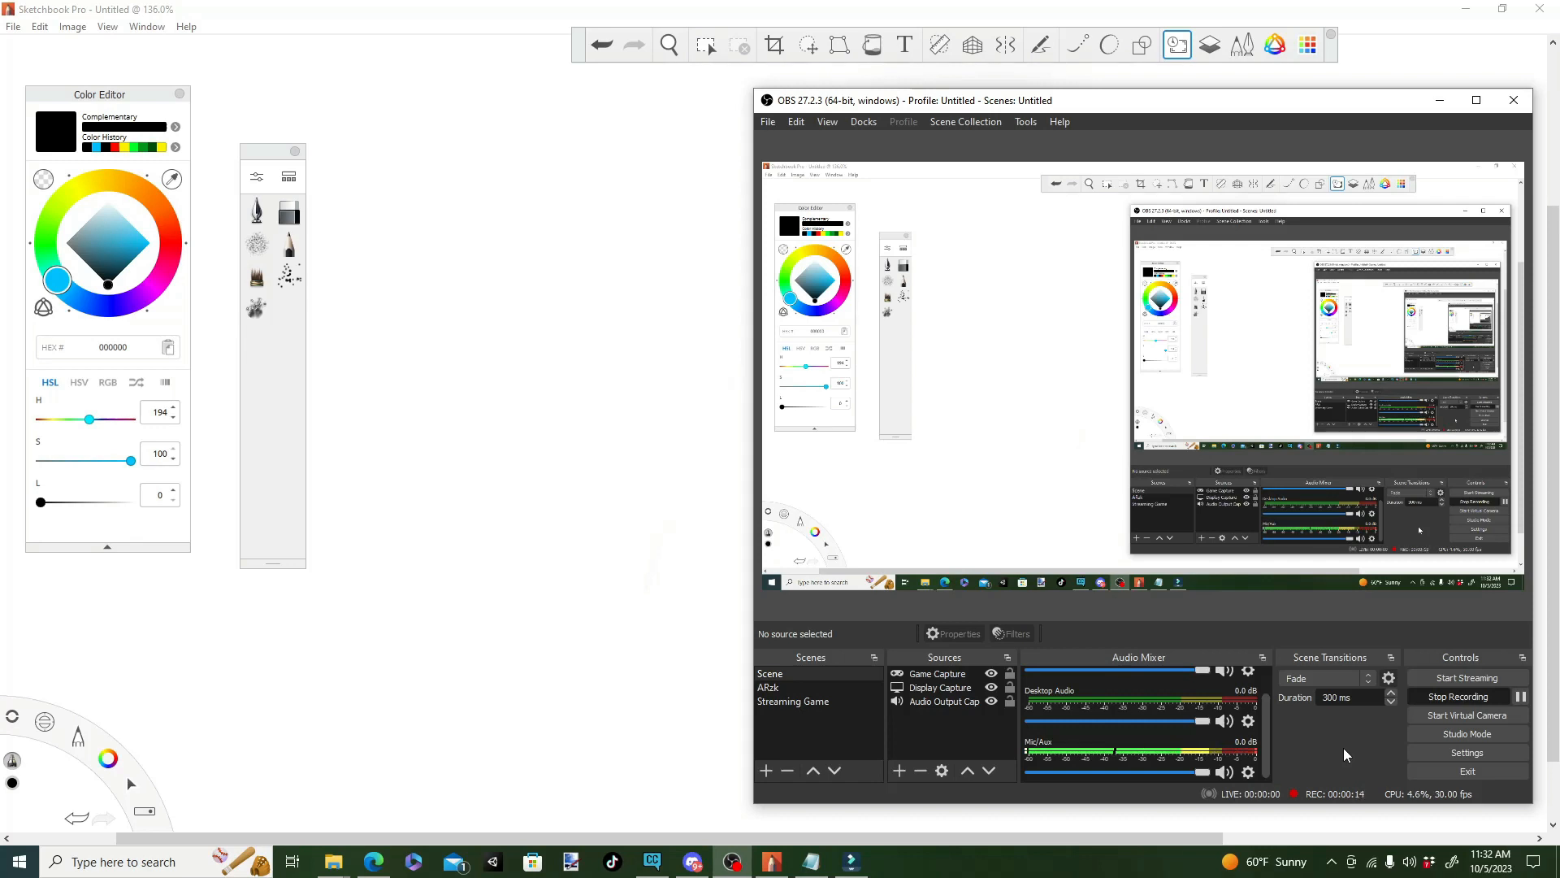
mouse_move(1364, 771)
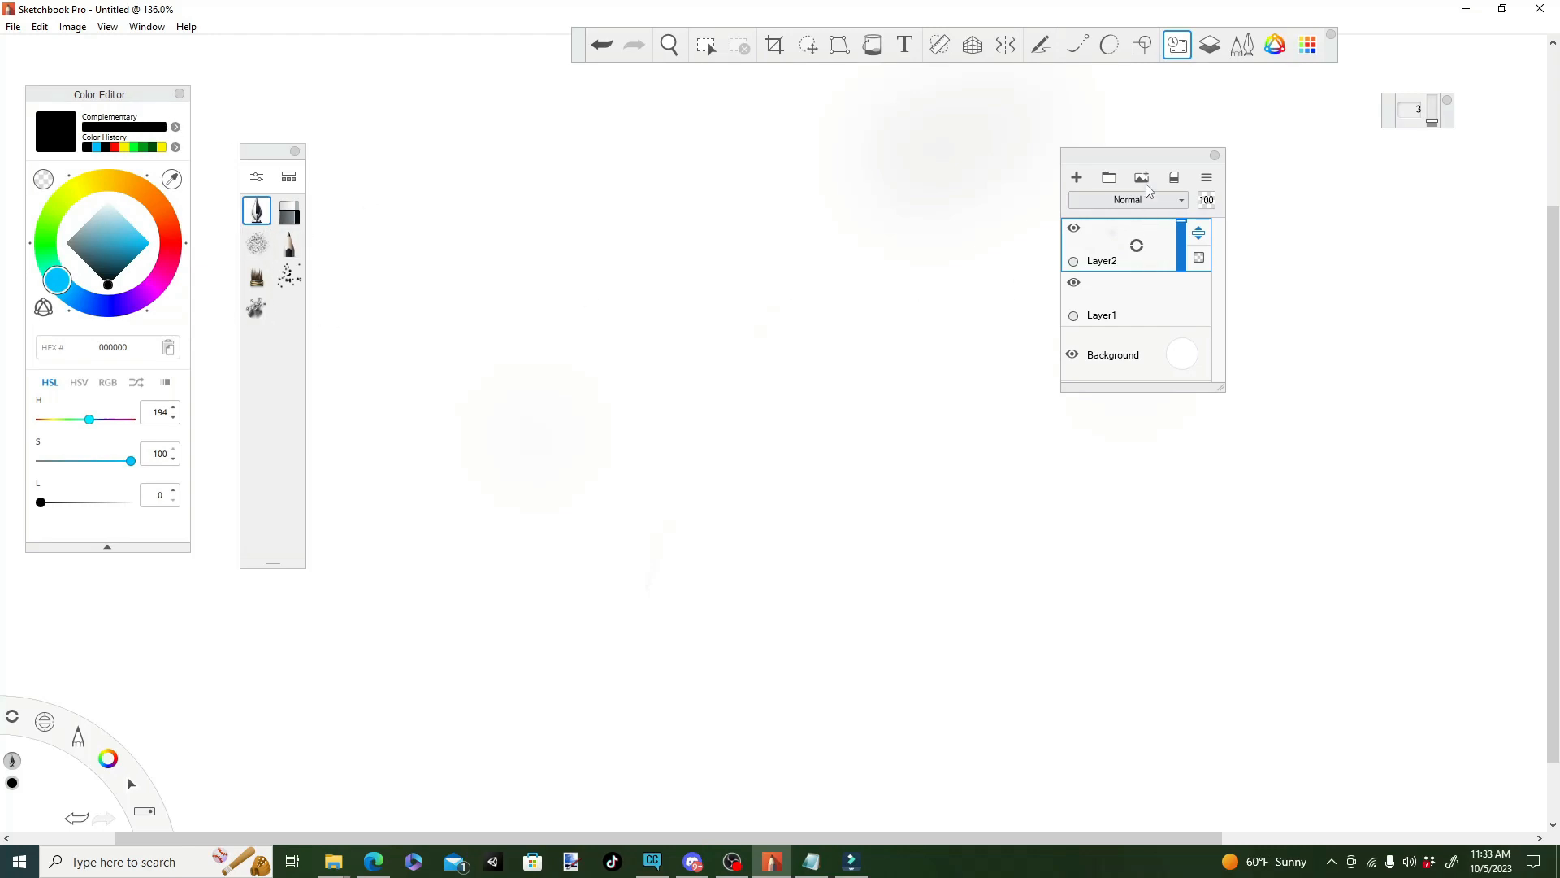
Move the Layer Editor panel off the drawing area to the right
left_click_drag(1144, 156, 1383, 219)
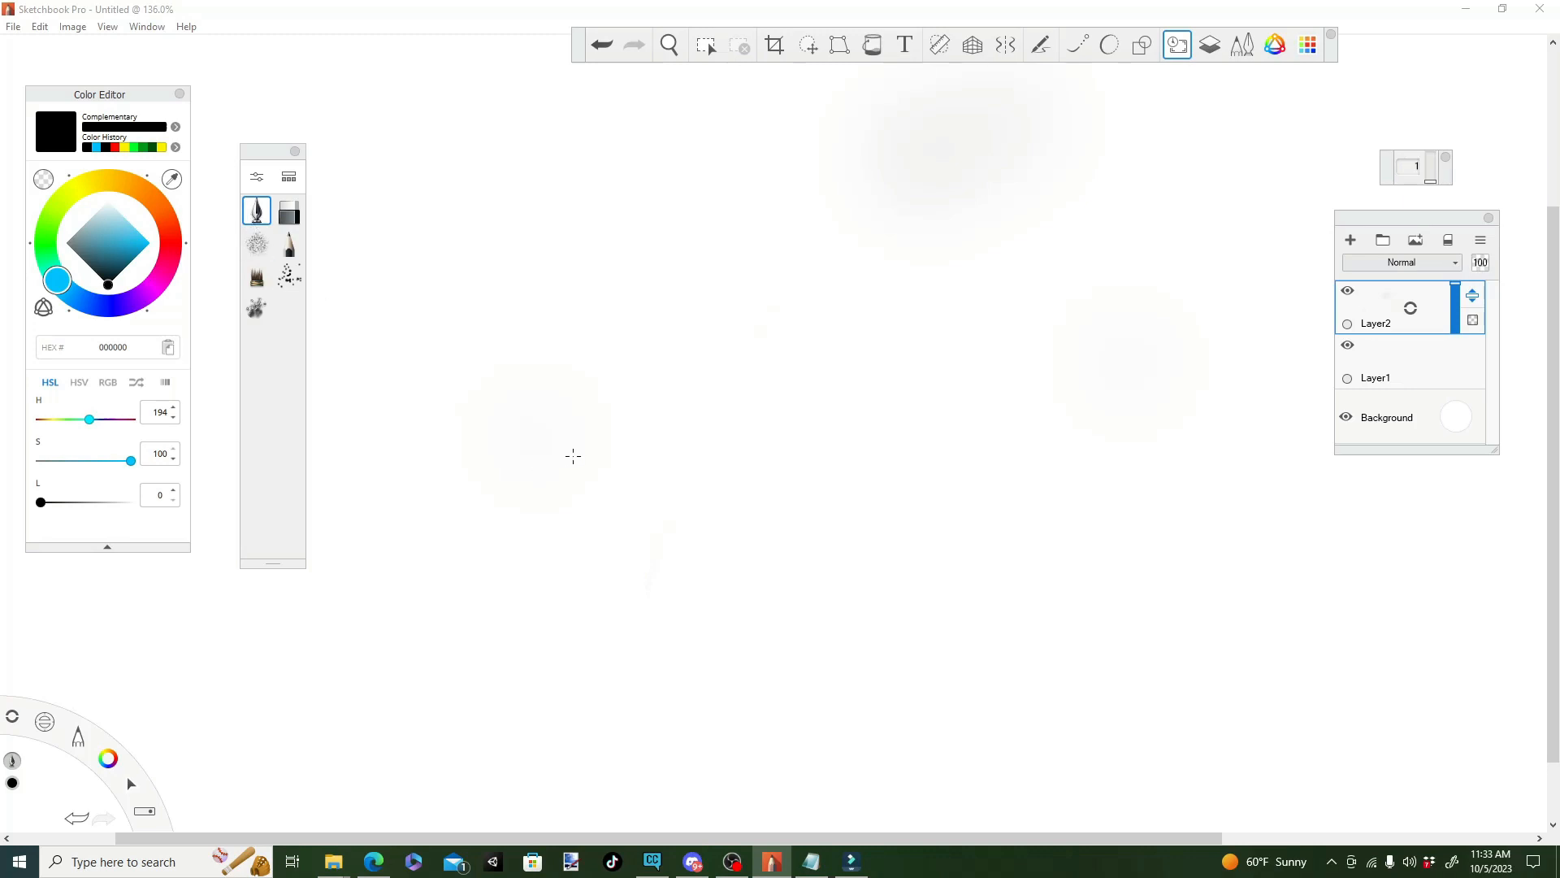
mouse_move(601, 339)
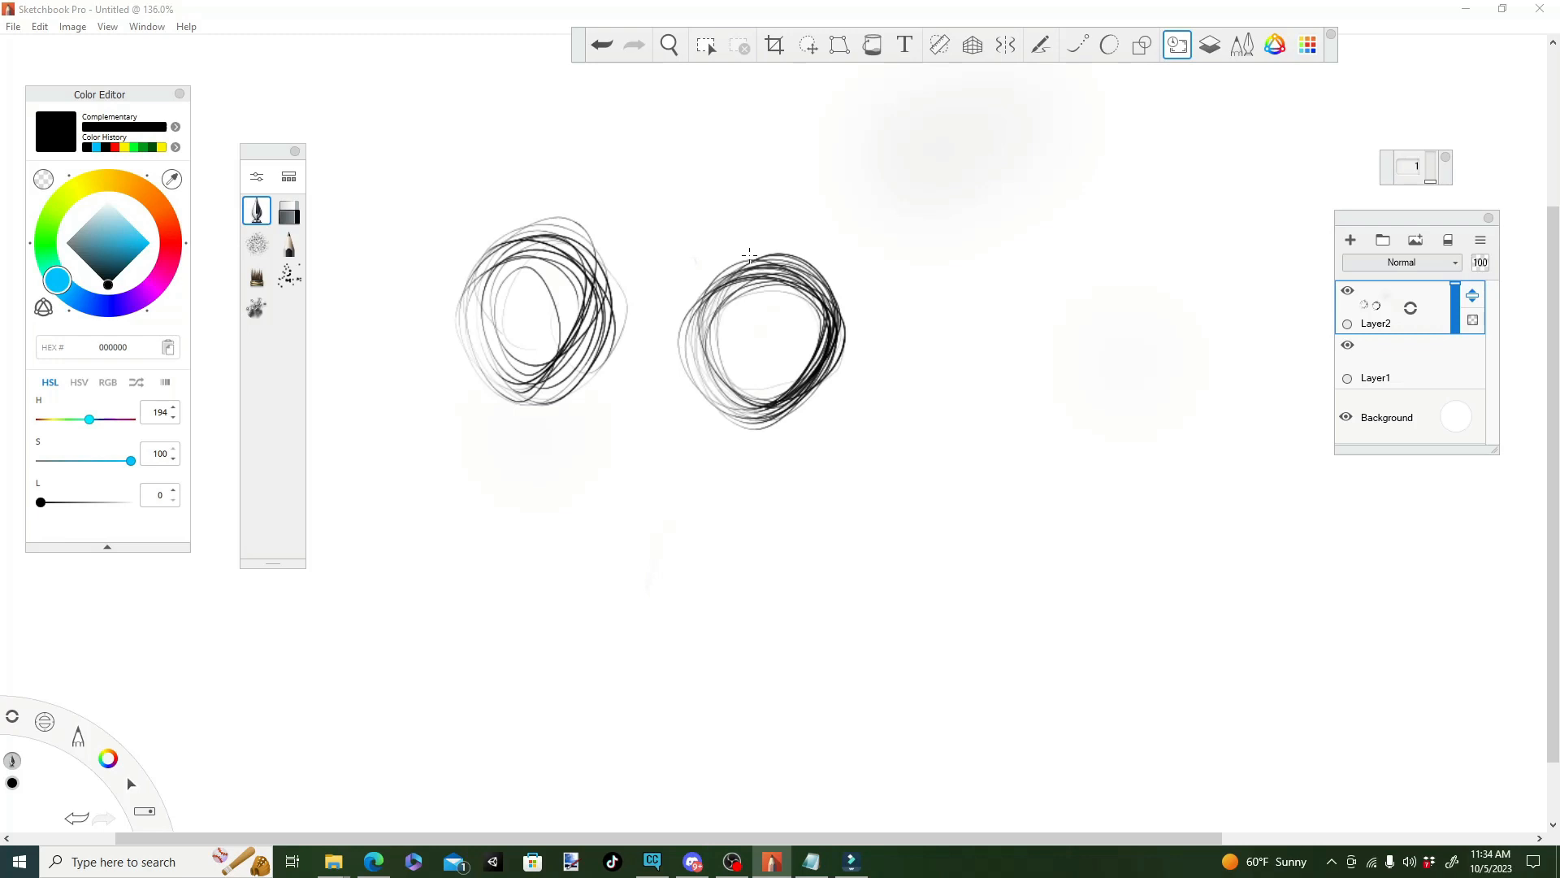
mouse_move(703, 289)
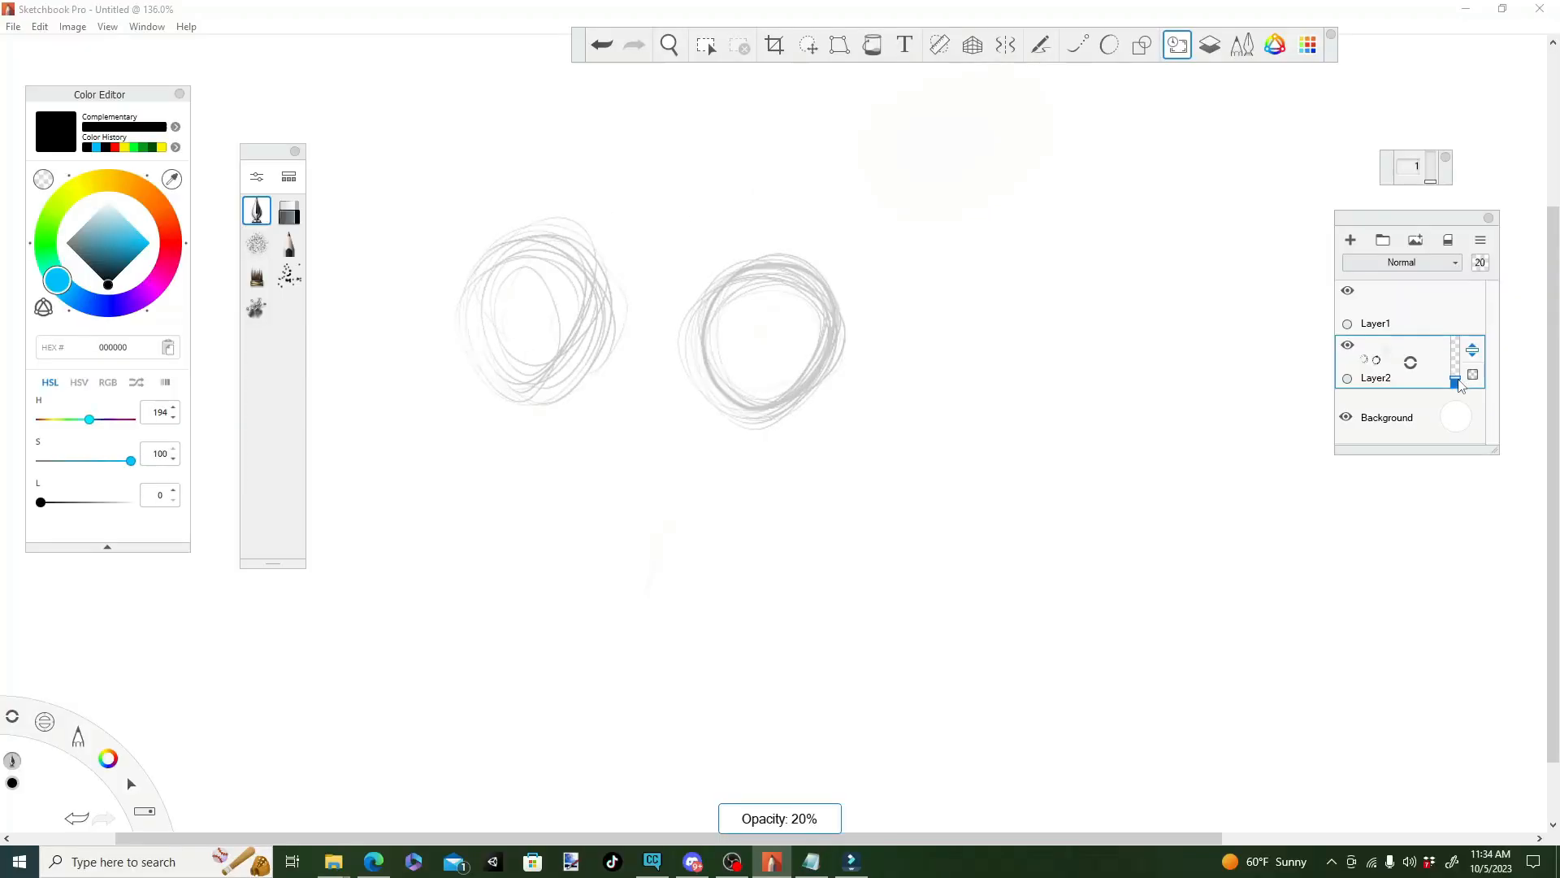
Ink a bold dark circle over the right-hand scribble on Layer1
left_click_drag(1454, 383, 1464, 363)
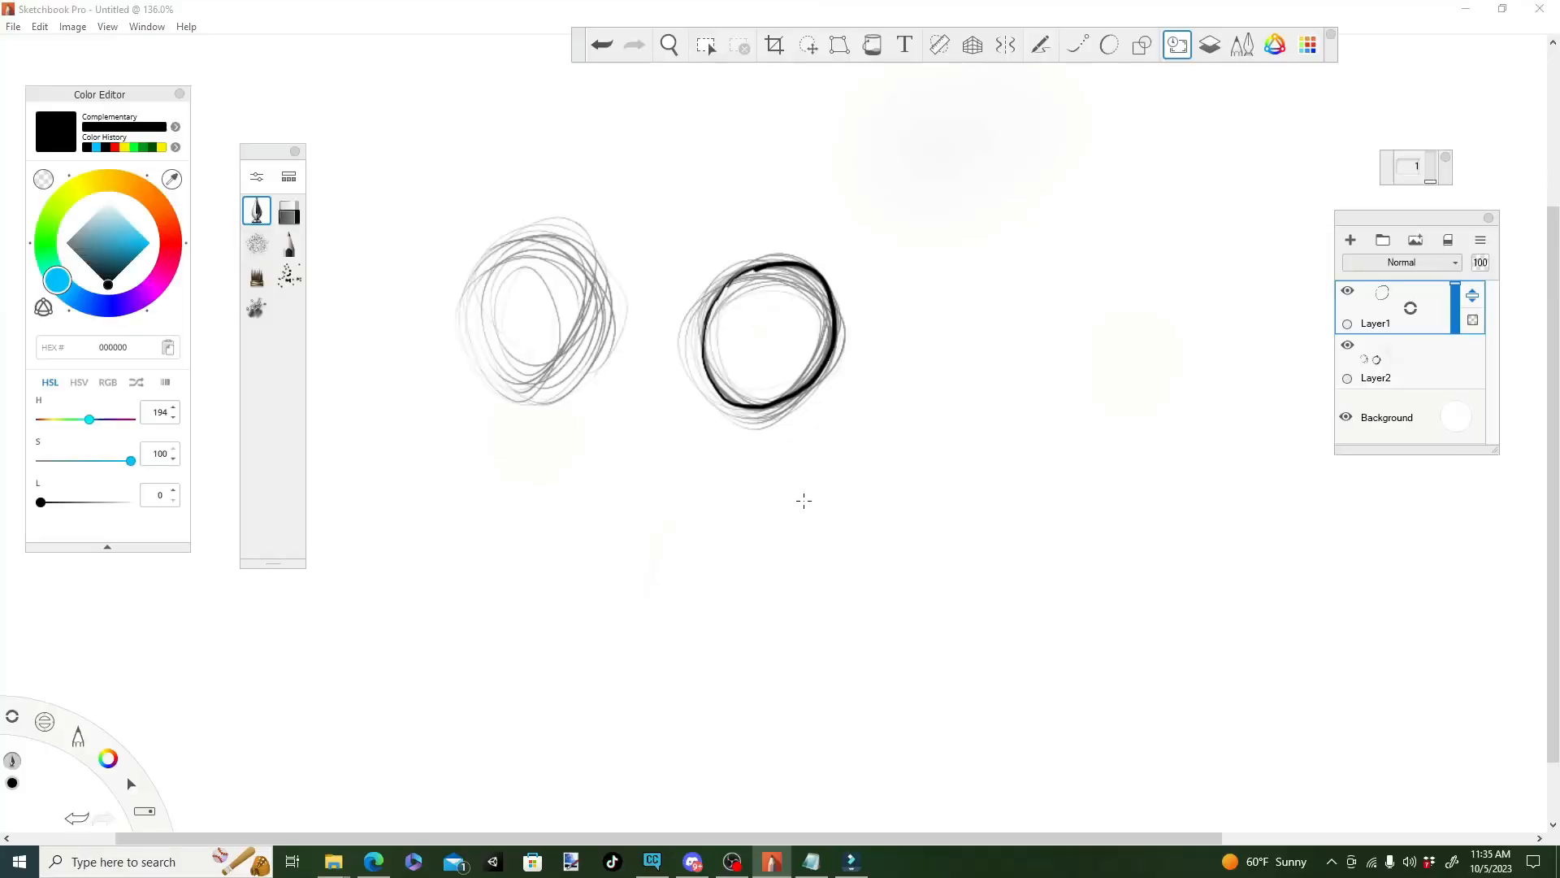
mouse_move(767, 290)
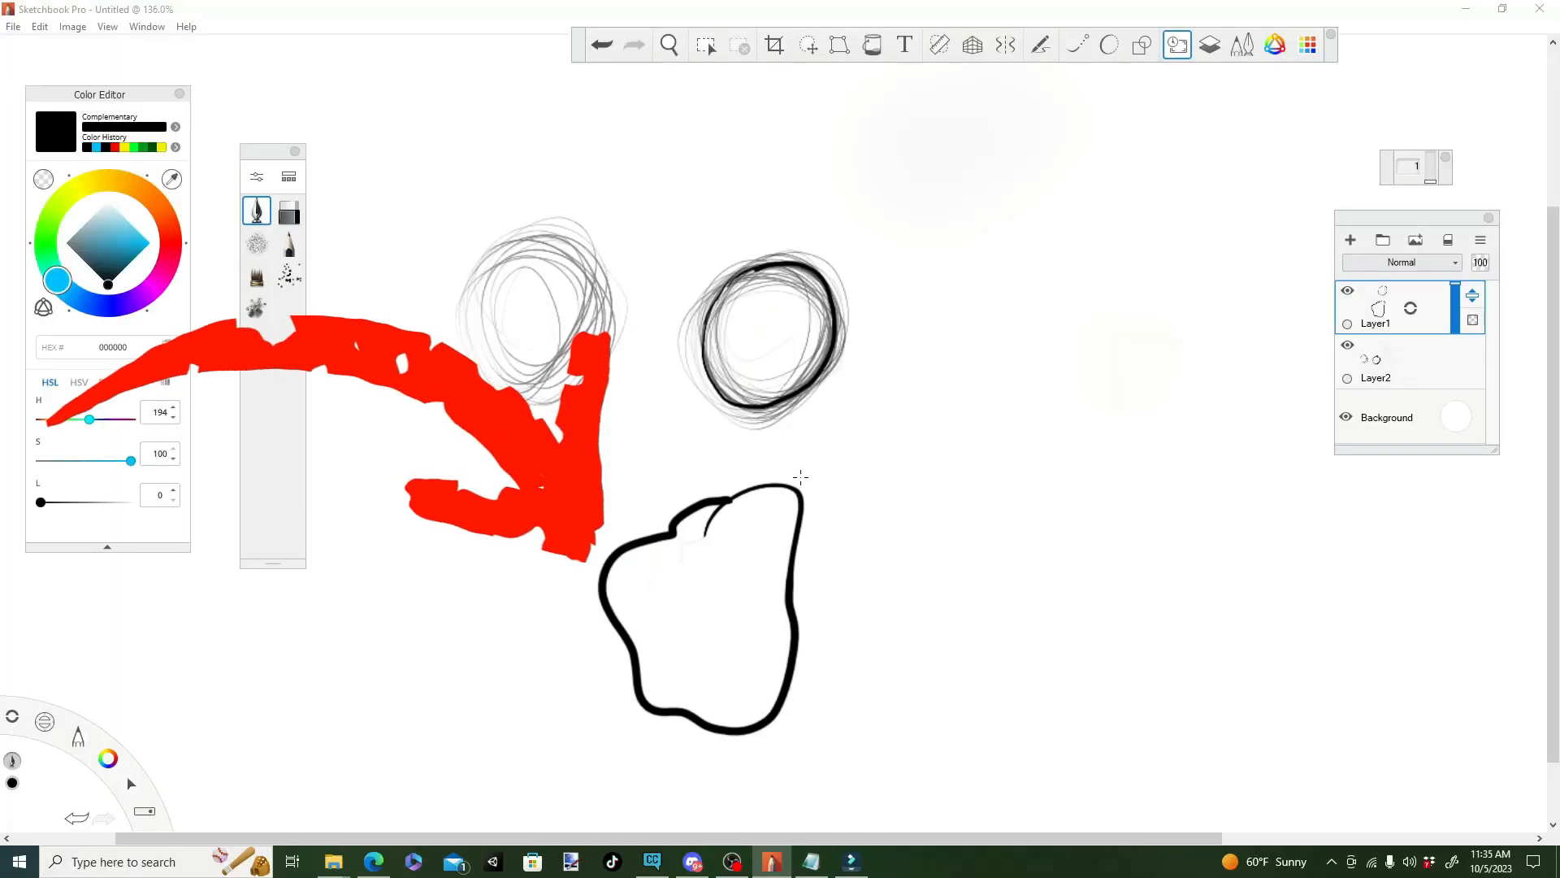
mouse_move(687, 310)
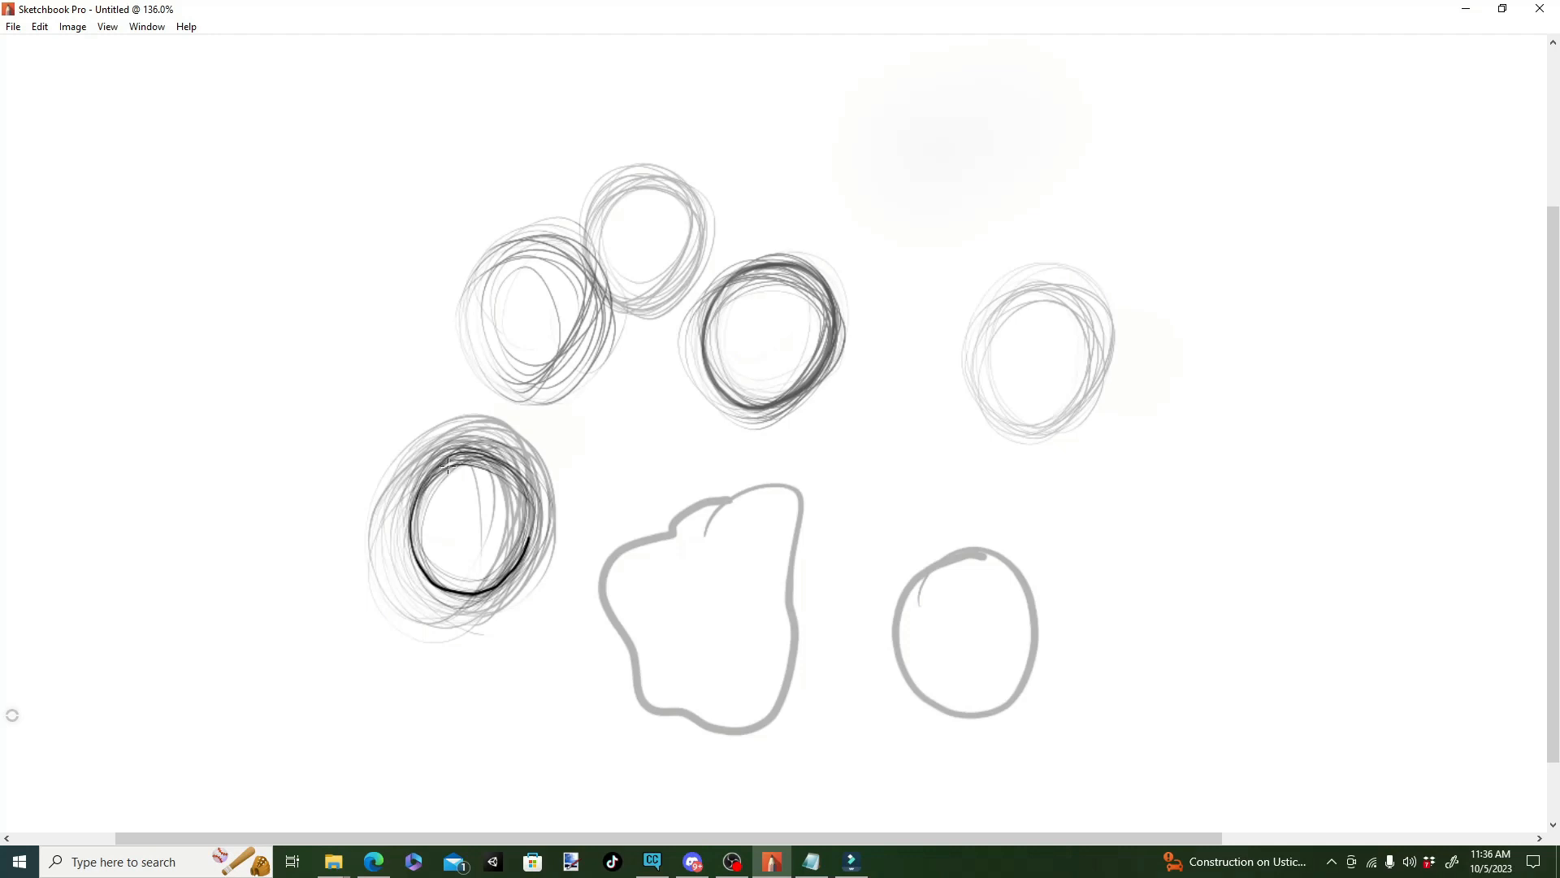
Retrace the lower-left scribbled circle's outline on Layer3, then hide the interface
left_click_drag(448, 462, 473, 510)
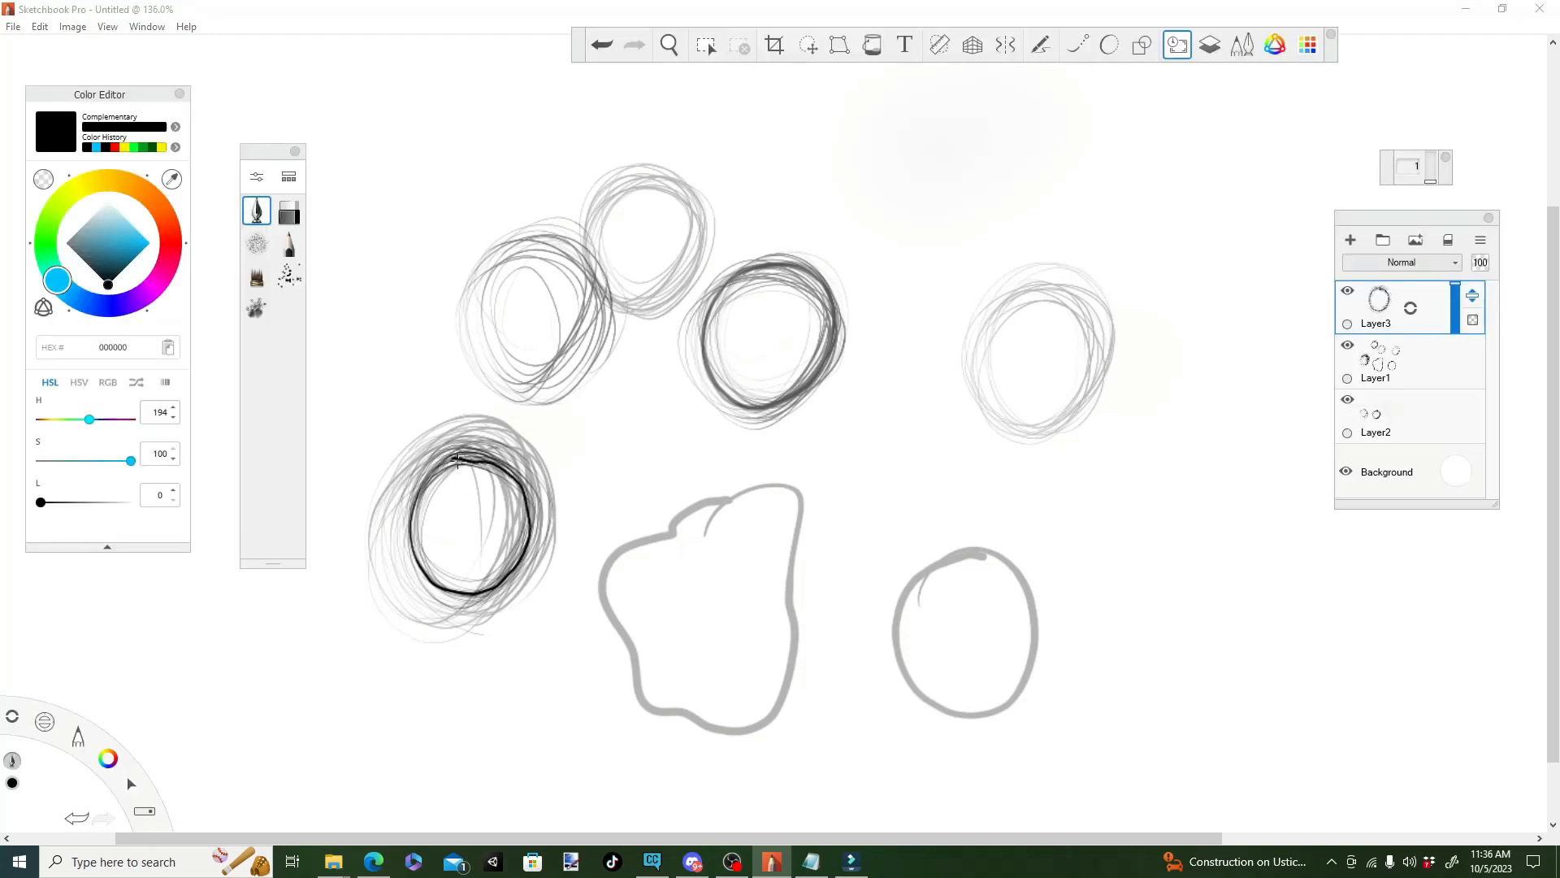
key("Tab")
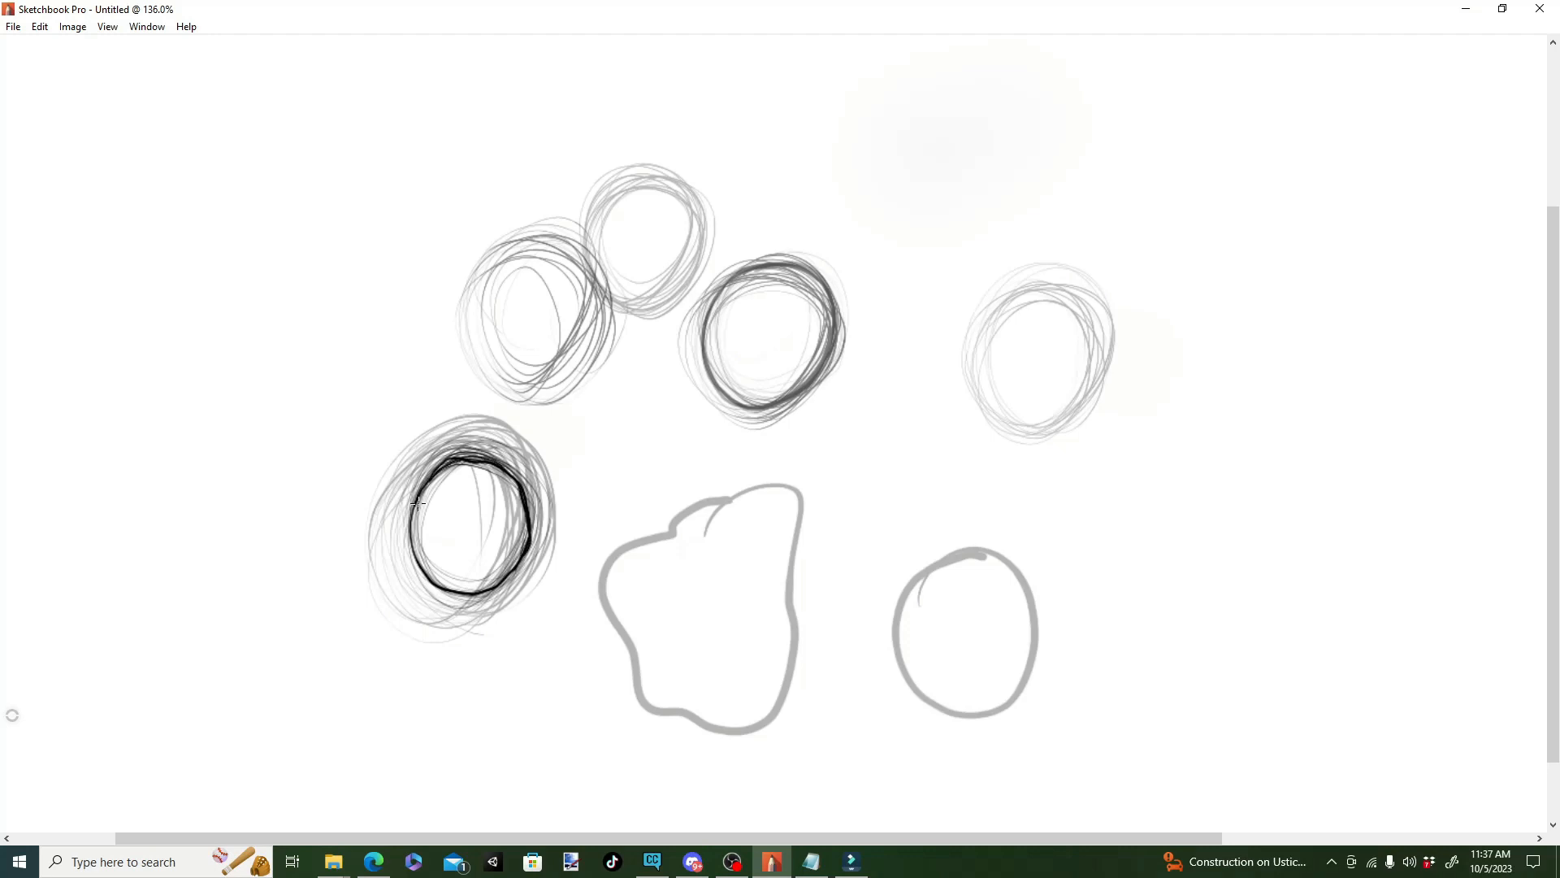
mouse_move(496, 551)
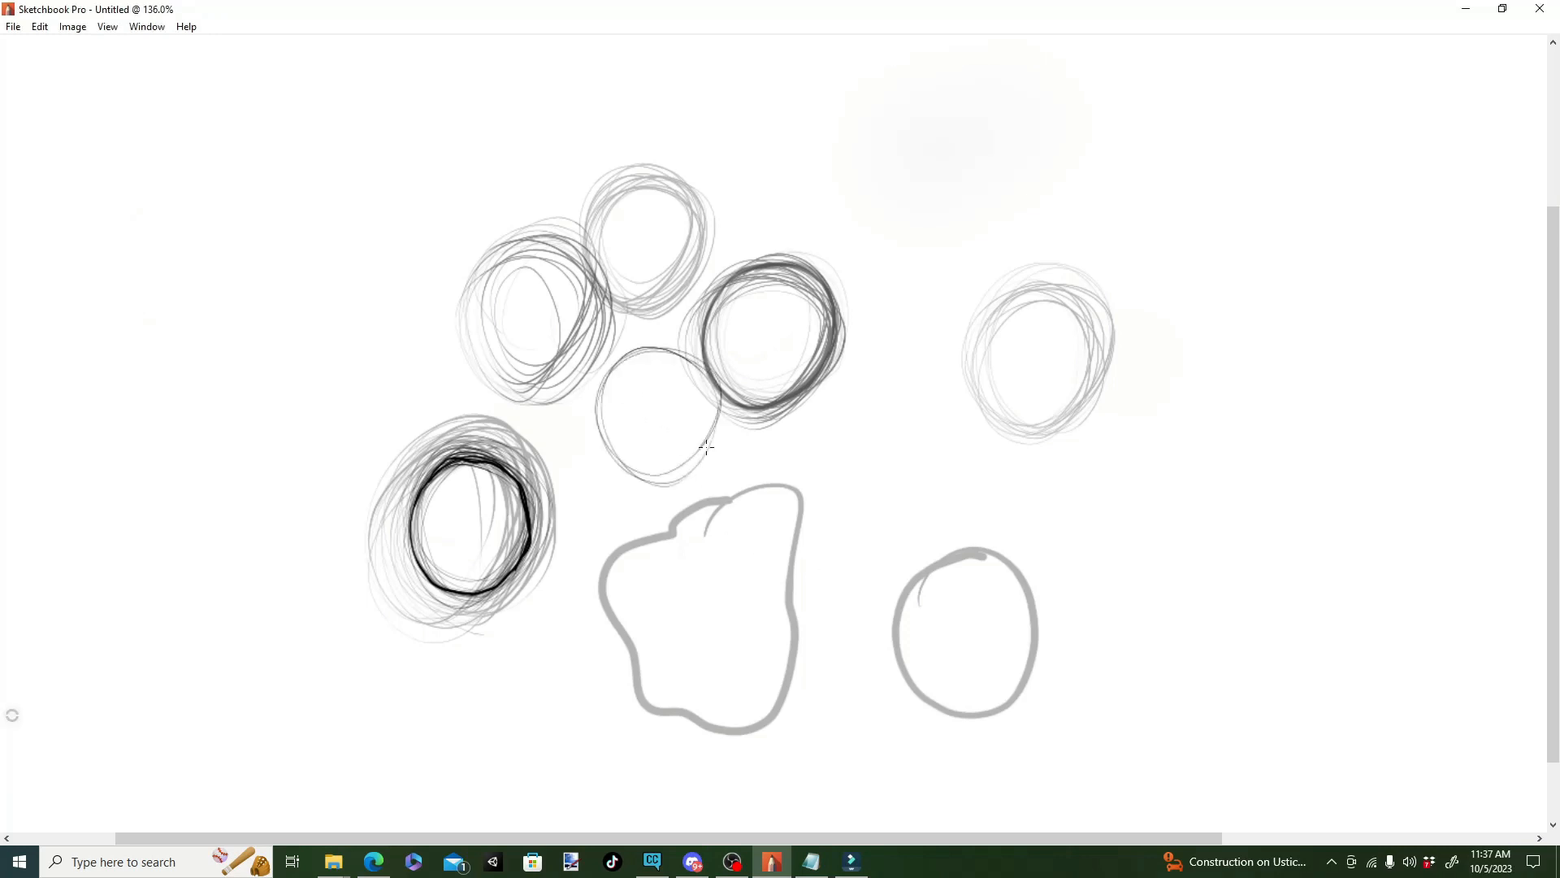
Scribble loose circles at the centre, bottom, top and upper corners of the canvas
left_click_drag(646, 368, 706, 448)
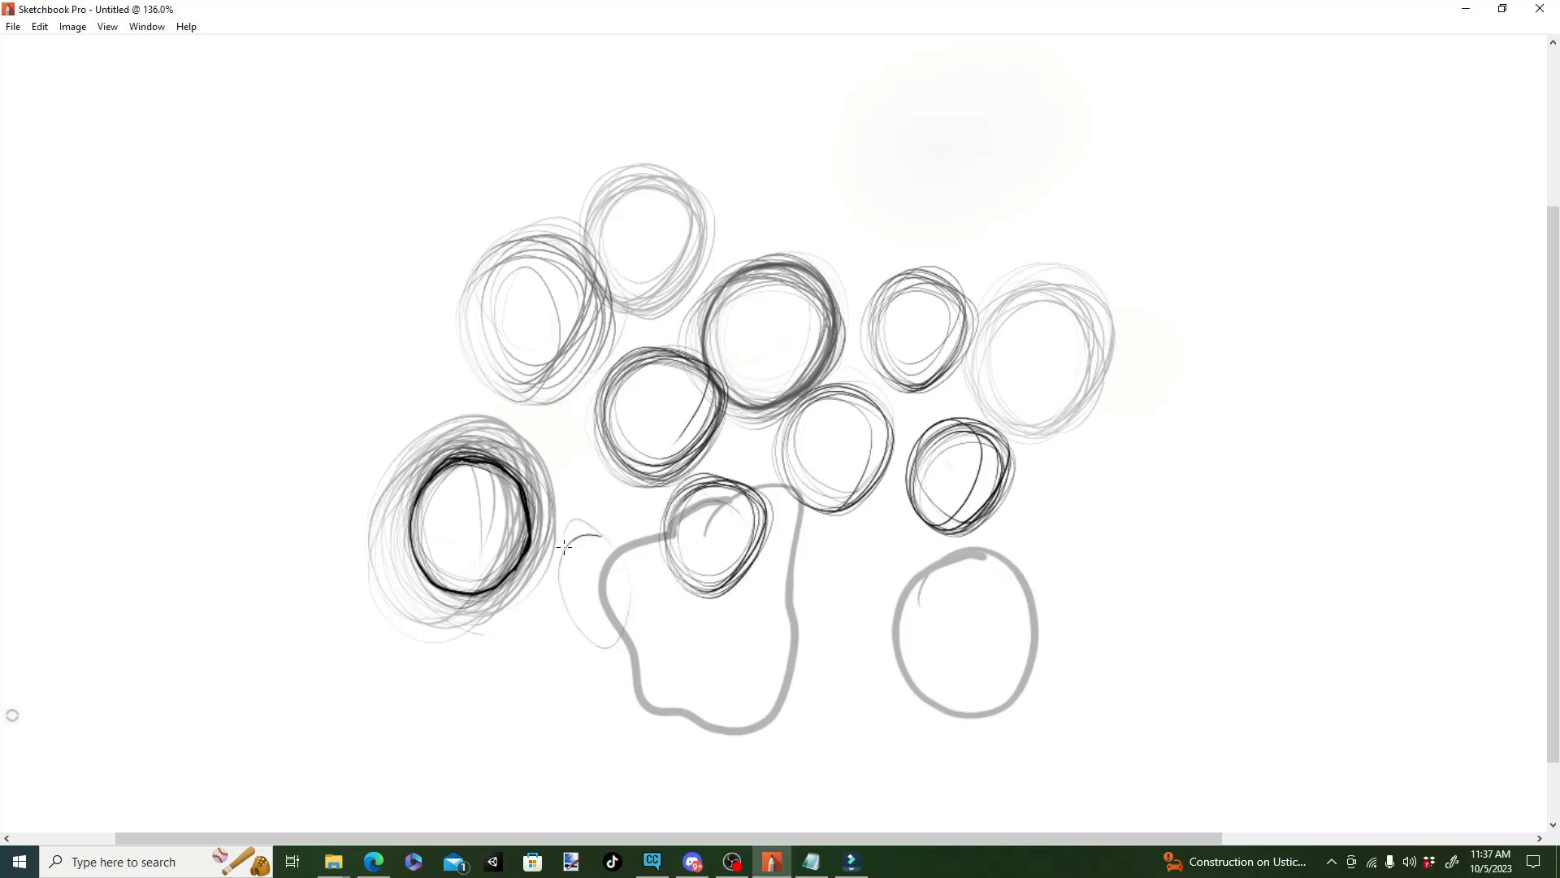
left_click_drag(597, 557, 607, 637)
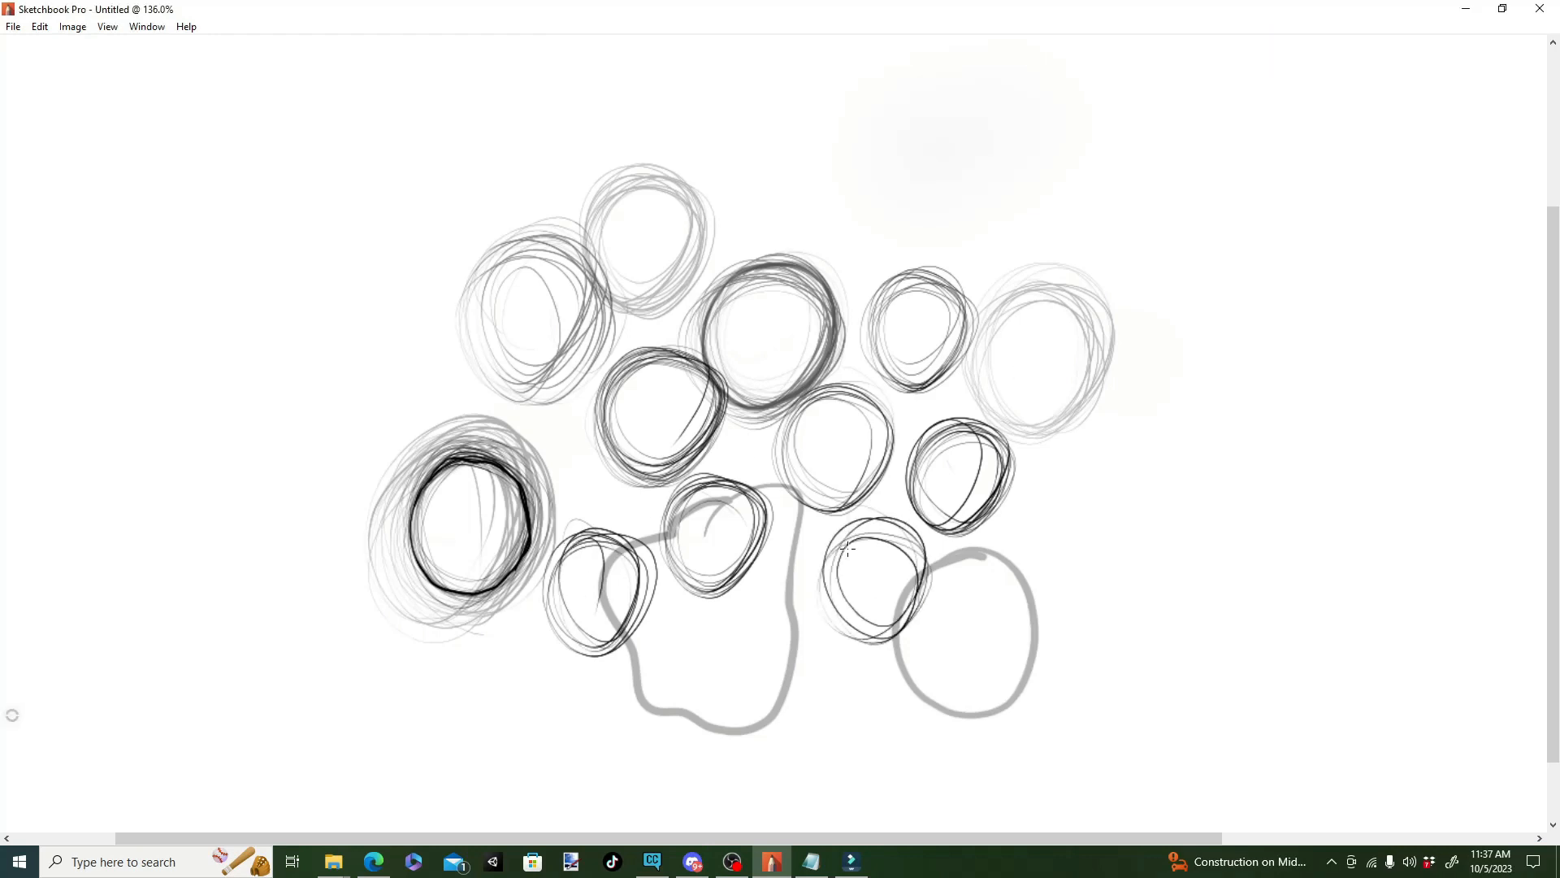
left_click_drag(1069, 457, 1114, 553)
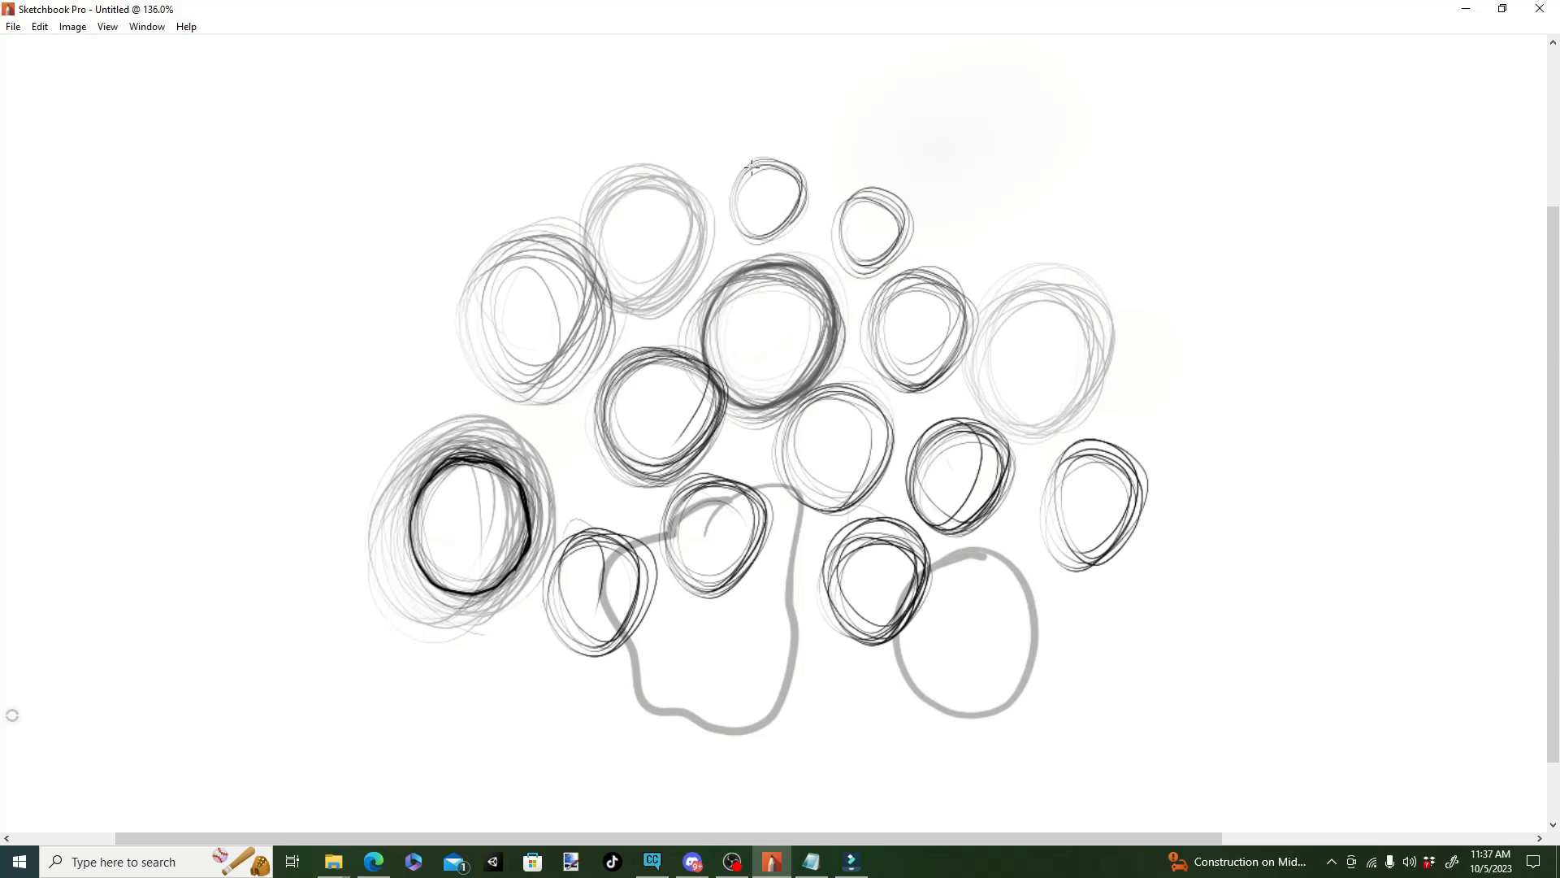
left_click_drag(980, 208, 1054, 279)
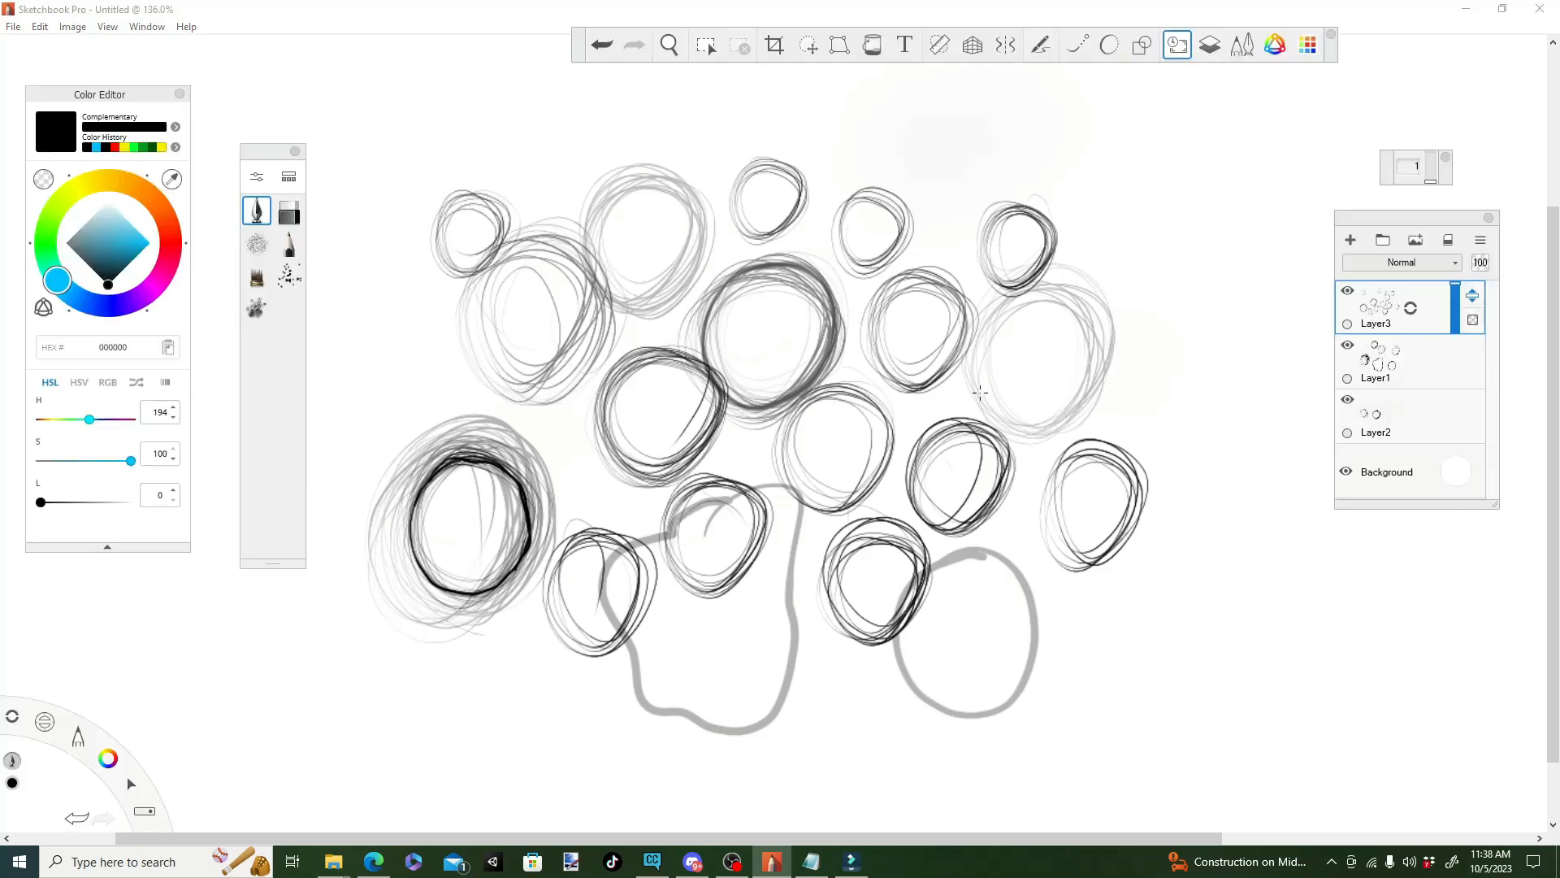
key("Tab")
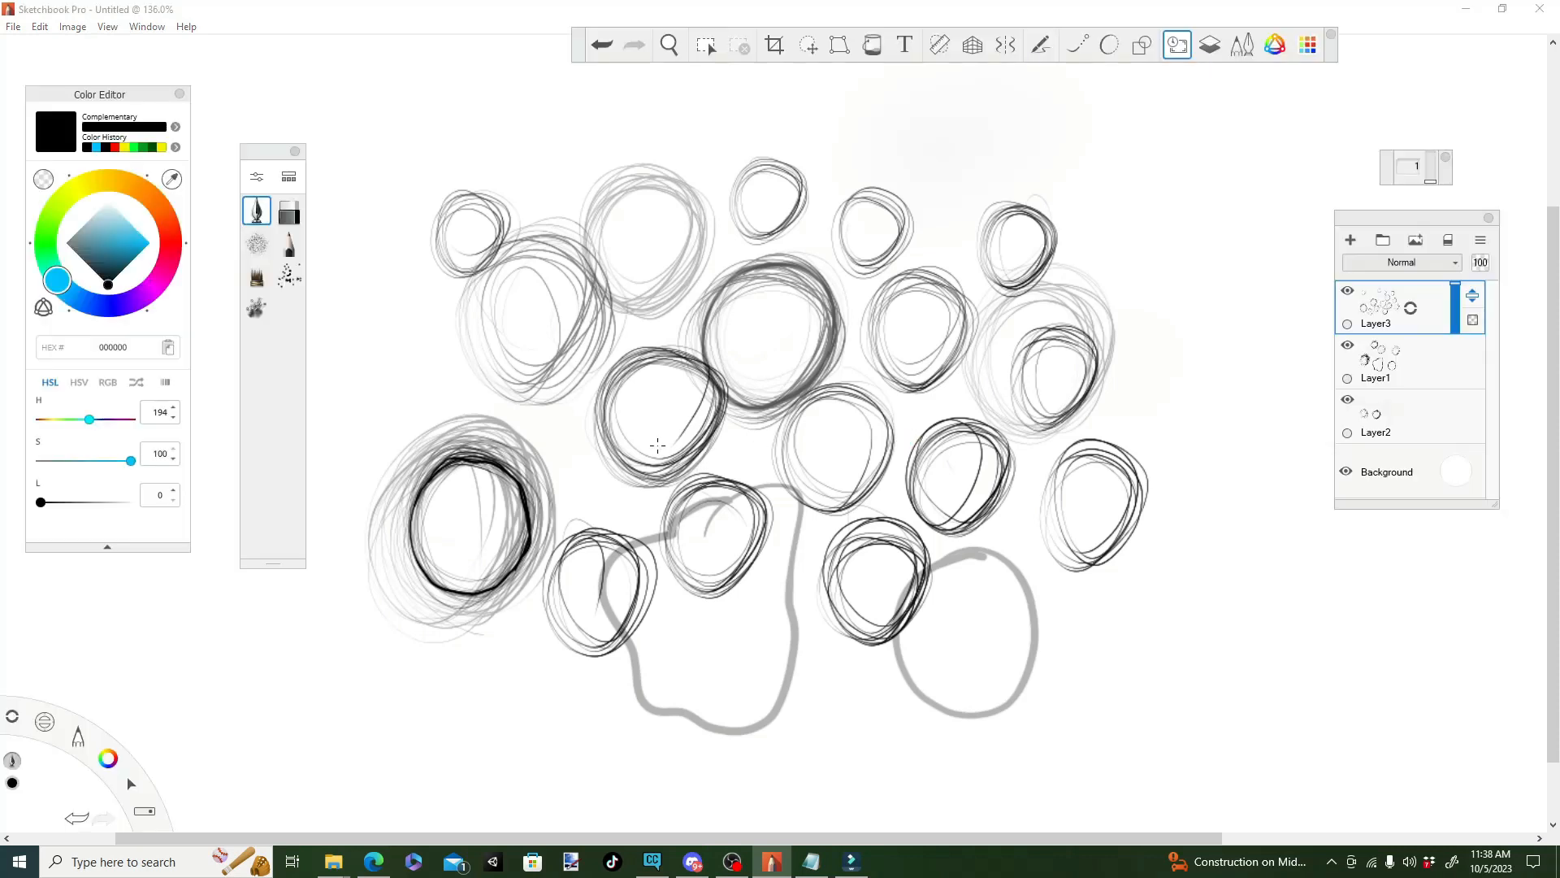
mouse_move(525, 319)
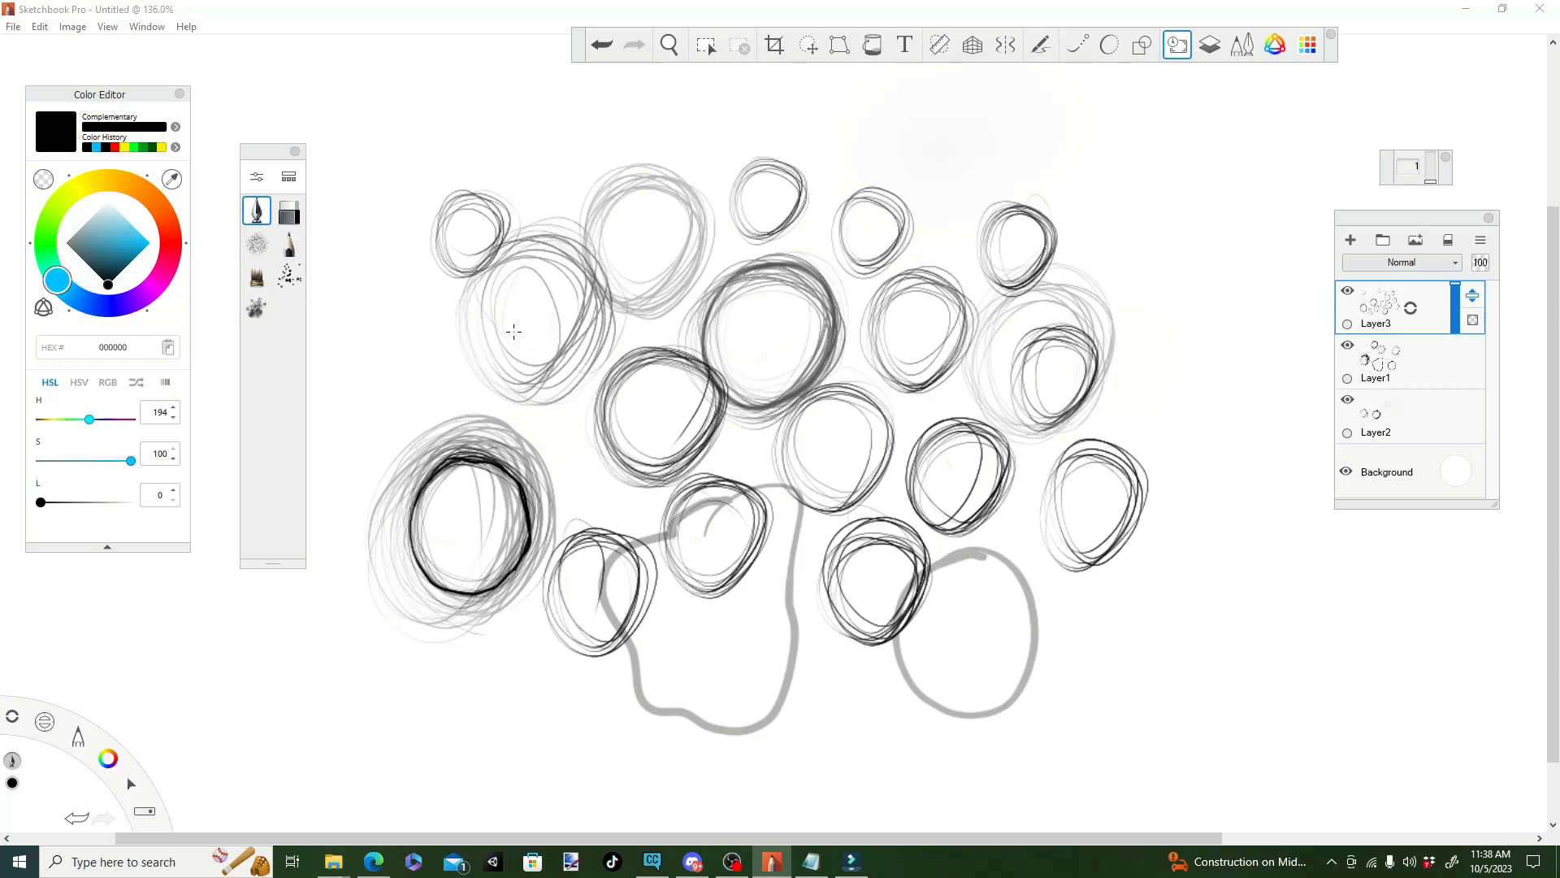
mouse_move(725, 251)
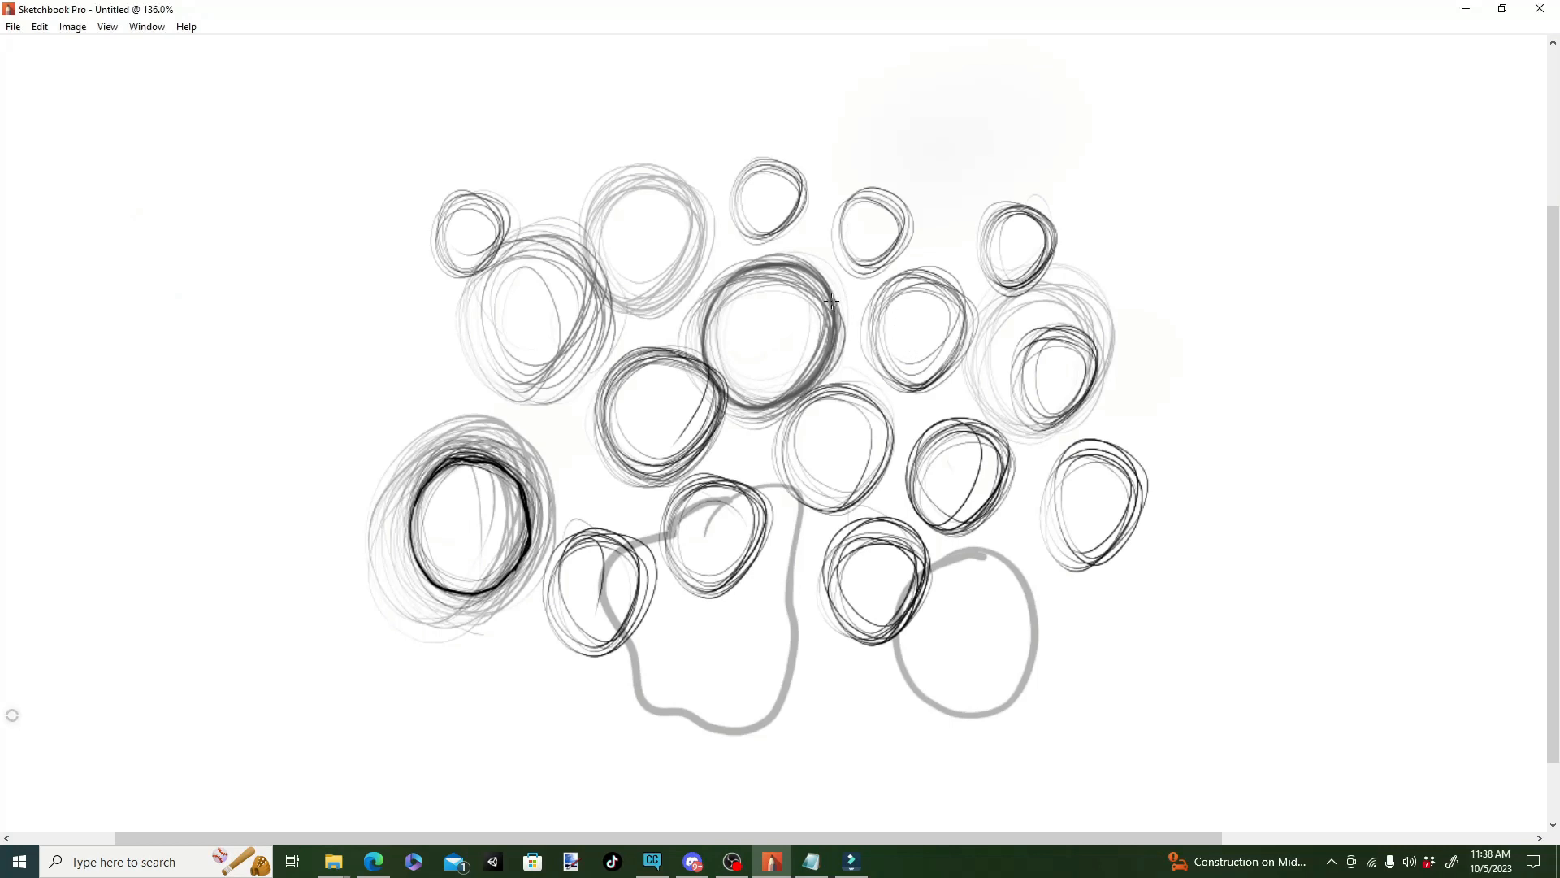
mouse_move(772, 341)
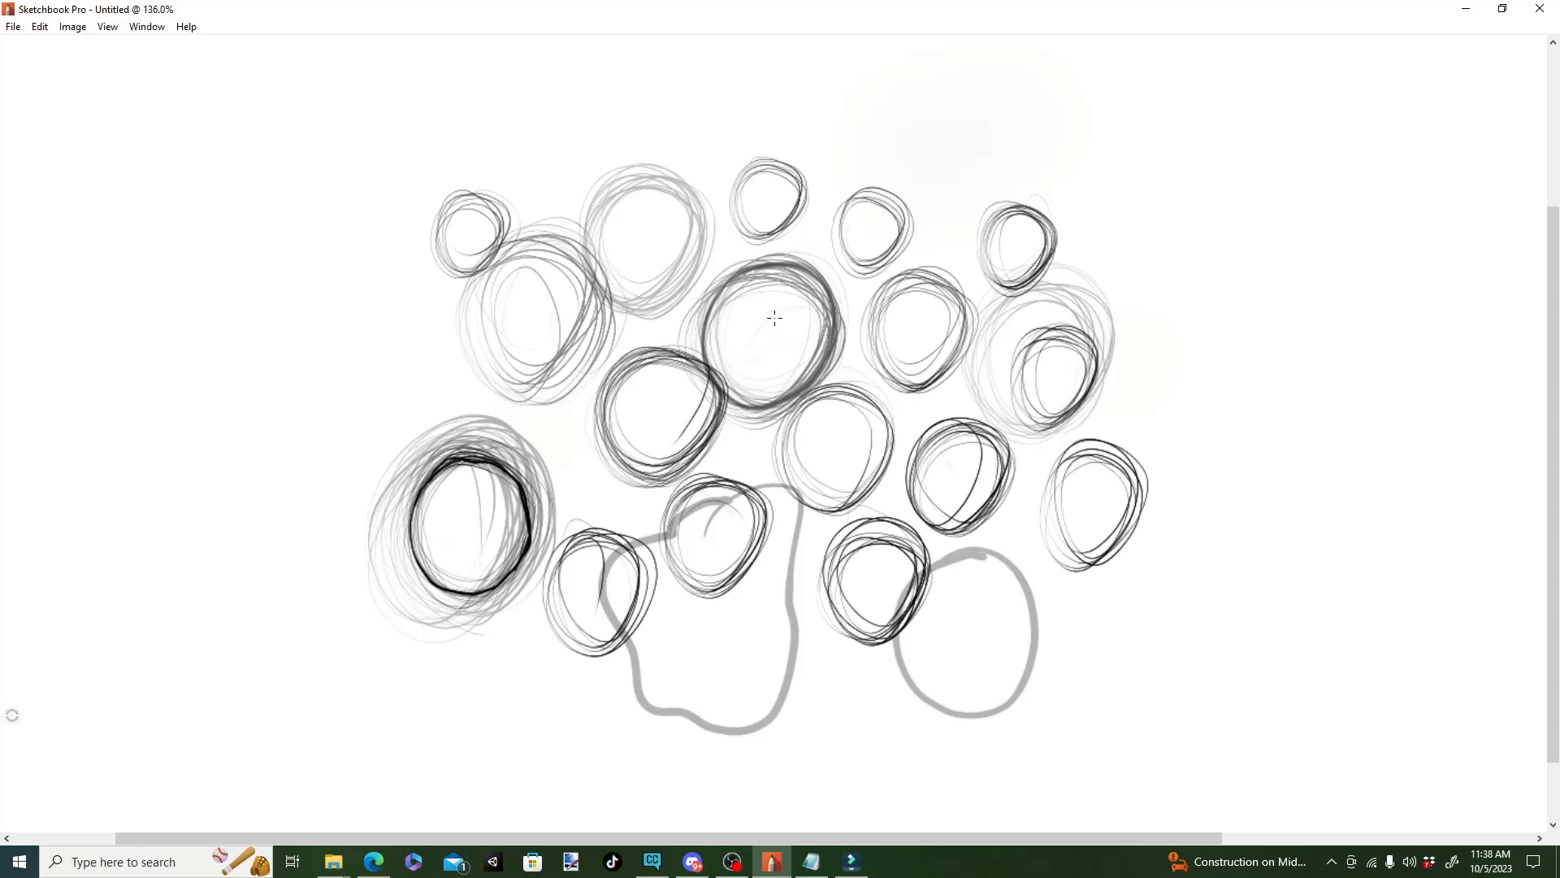